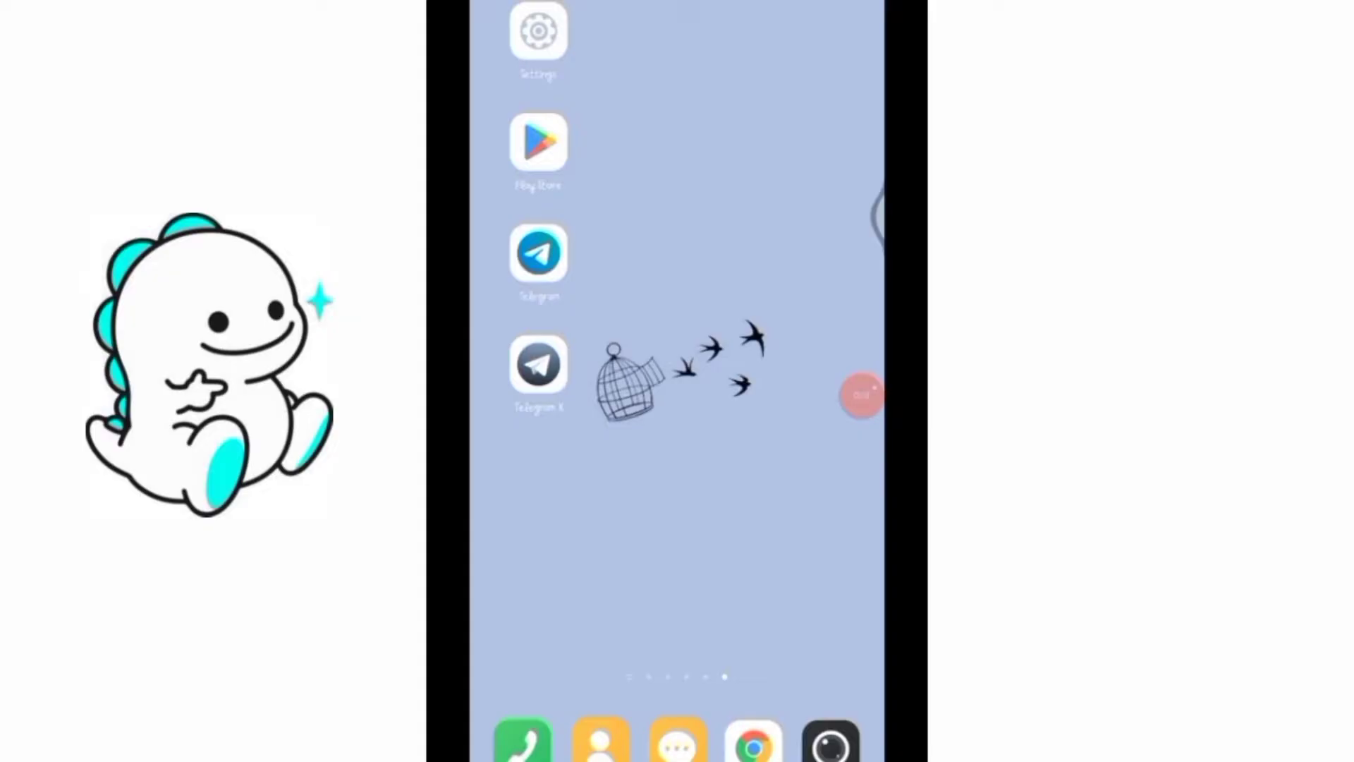
Step: Search Play Store for 'BIGO live' and install the Bigo Live app
type("BIGO live")
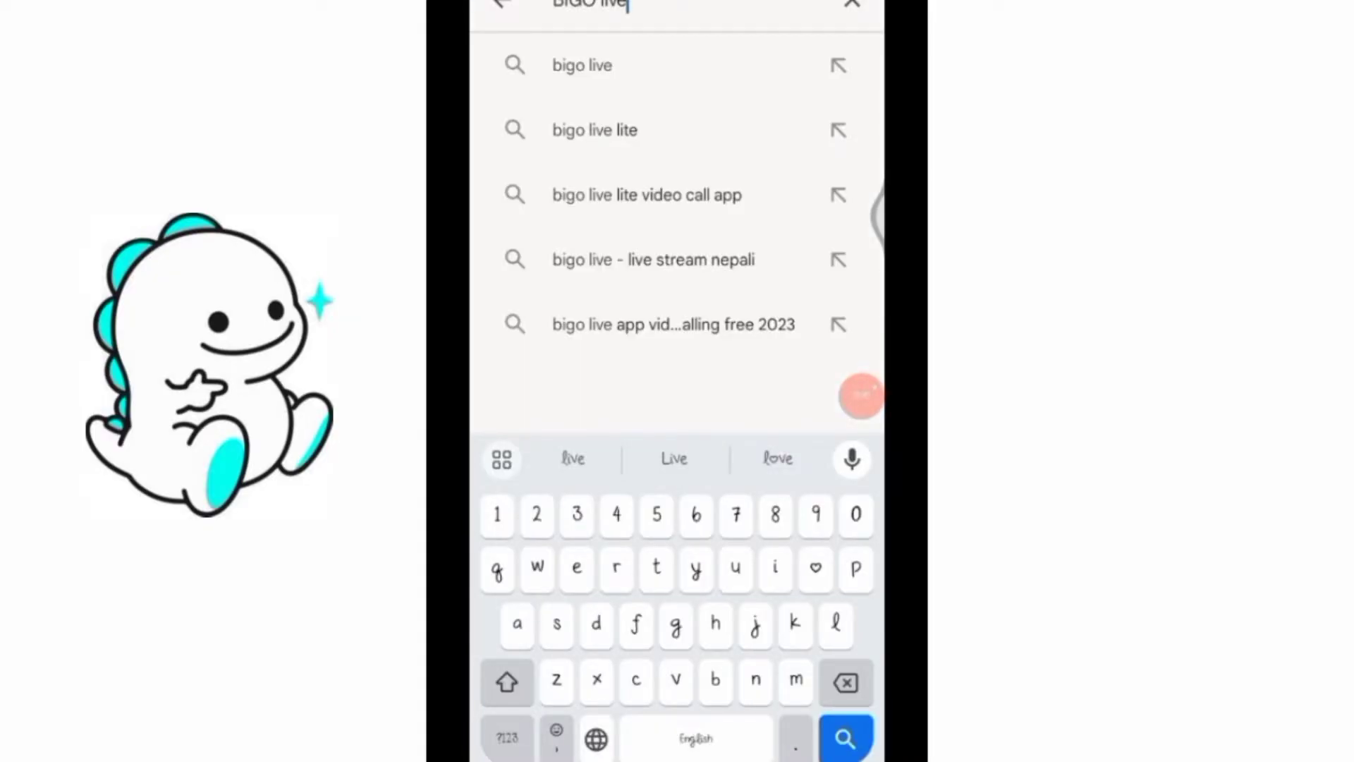
left_click(846, 738)
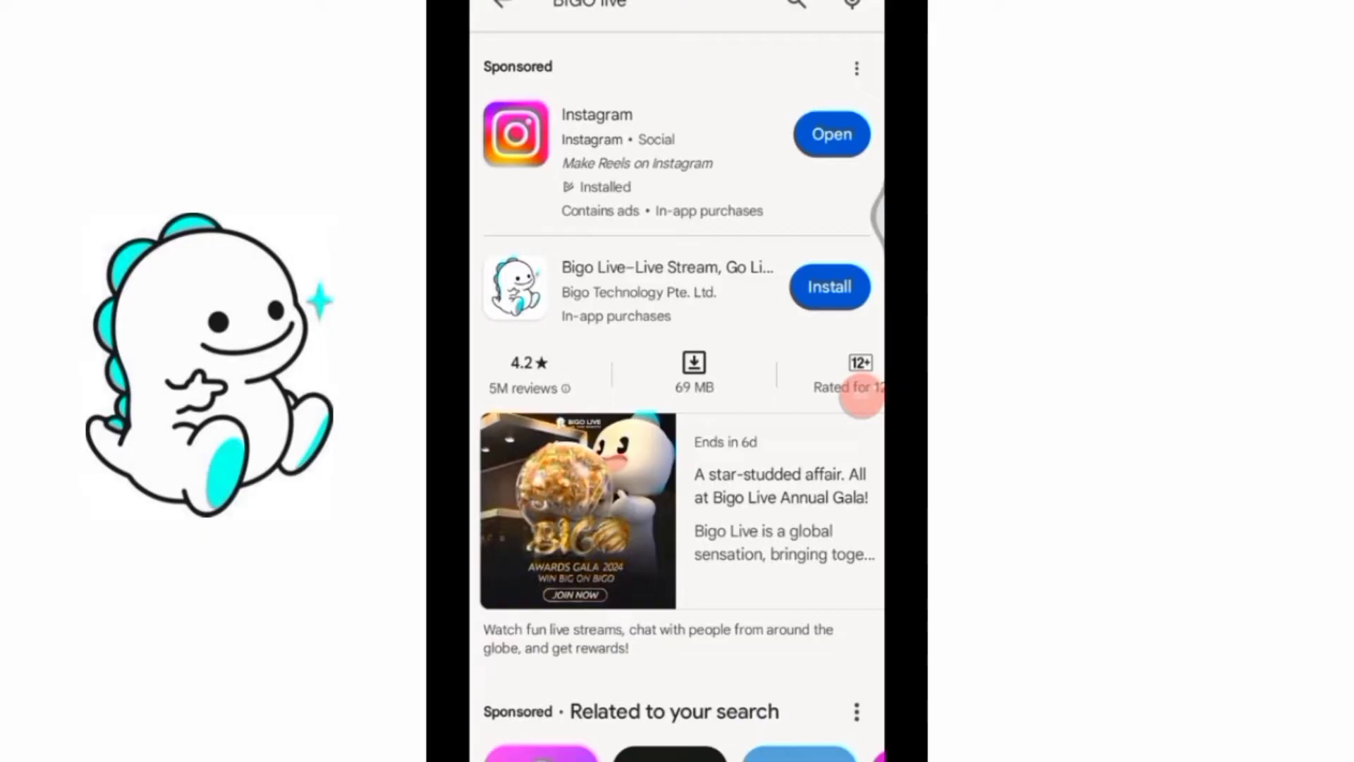
left_click(828, 286)
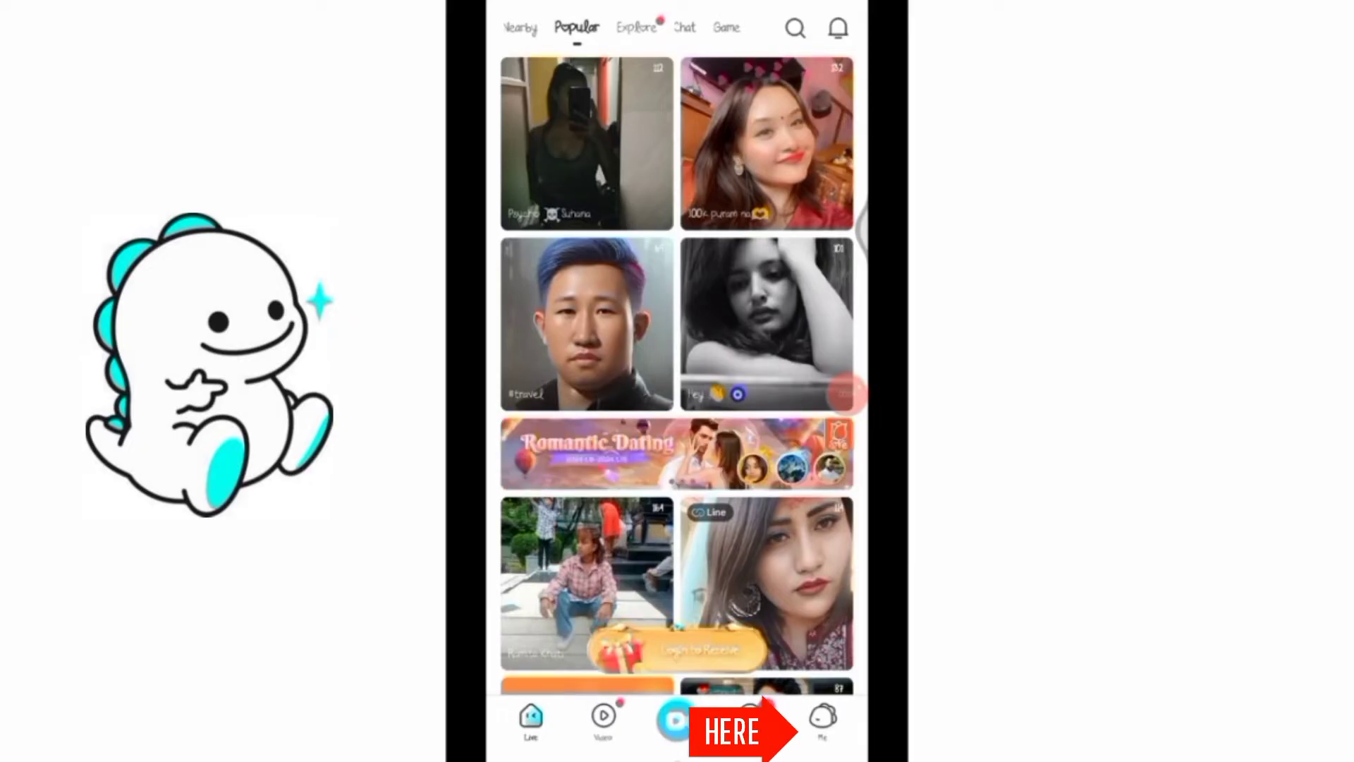
Step: Go to the Me tab as Guest and start signing in
left_click(821, 721)
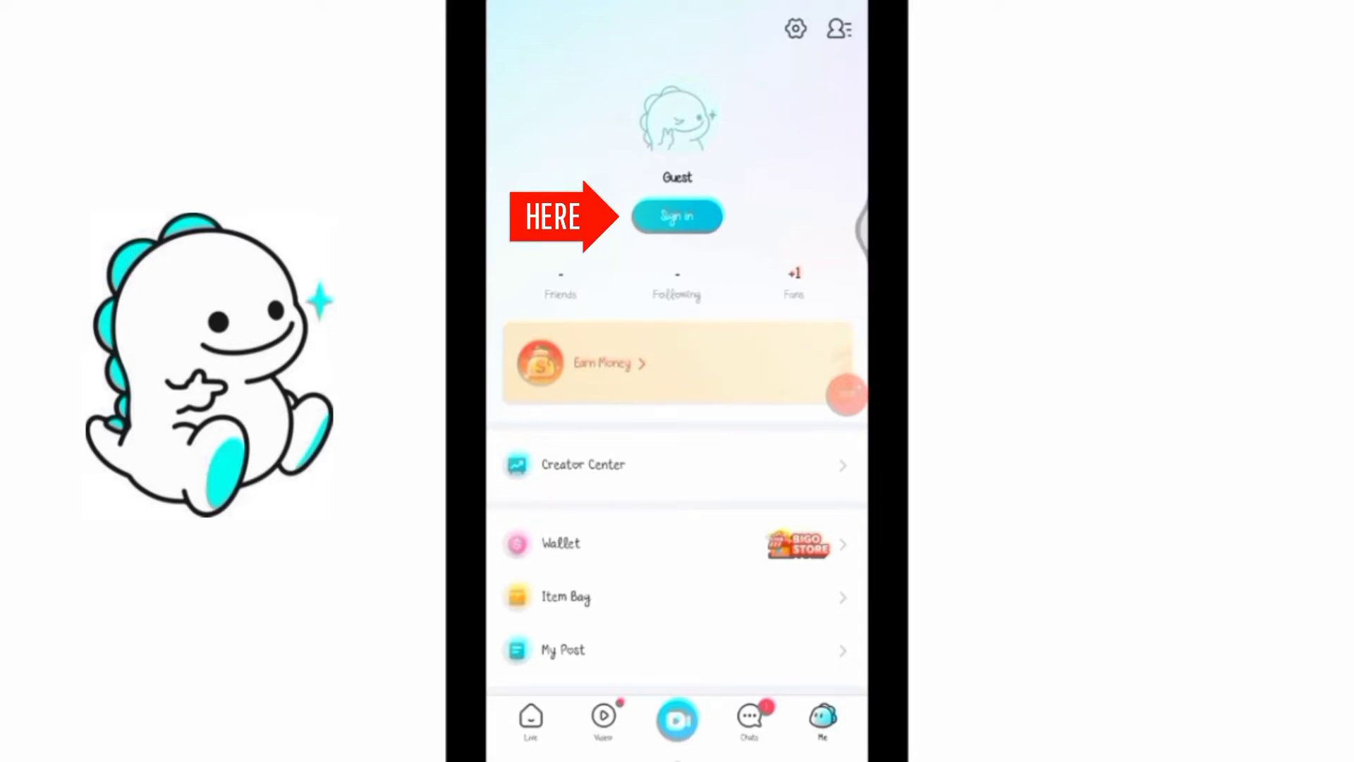
left_click(676, 214)
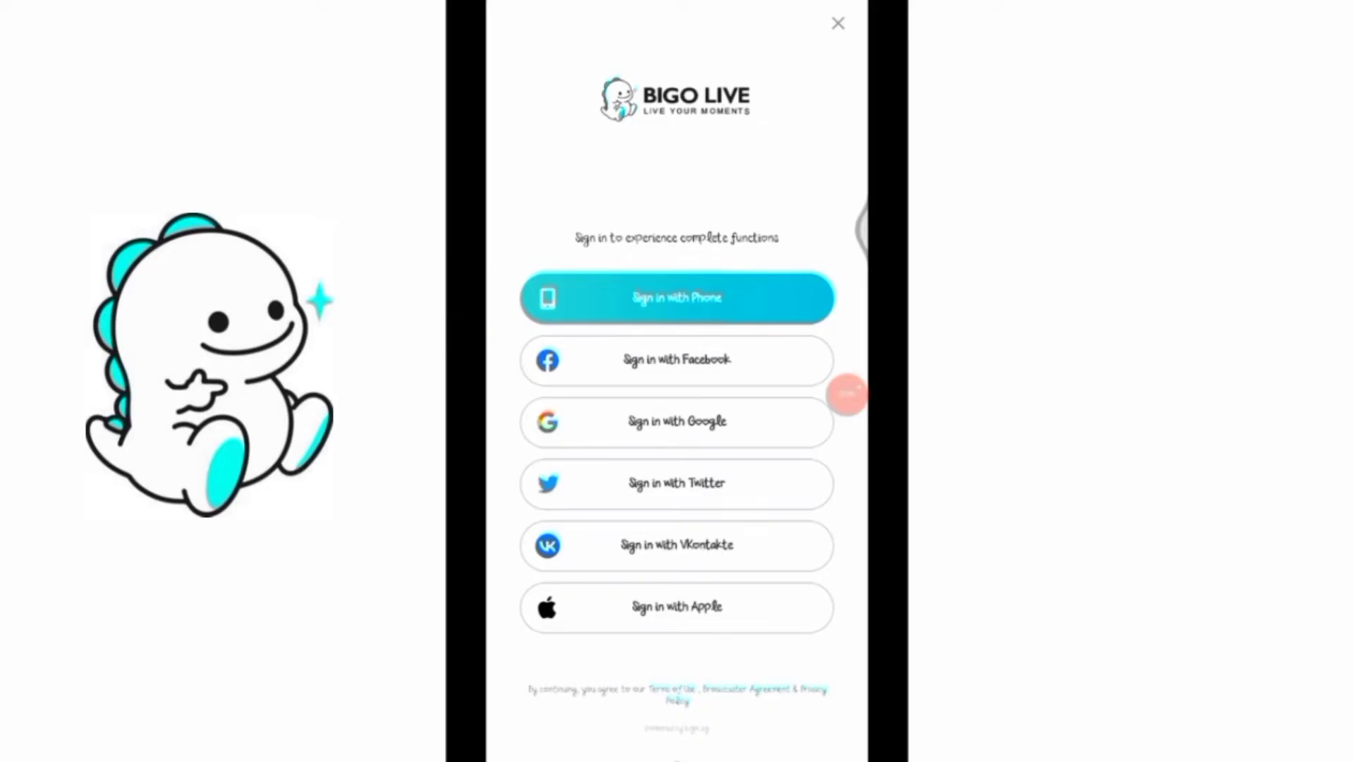
Step: Sign in with a phone number, verify it and submit the verification code
left_click(676, 298)
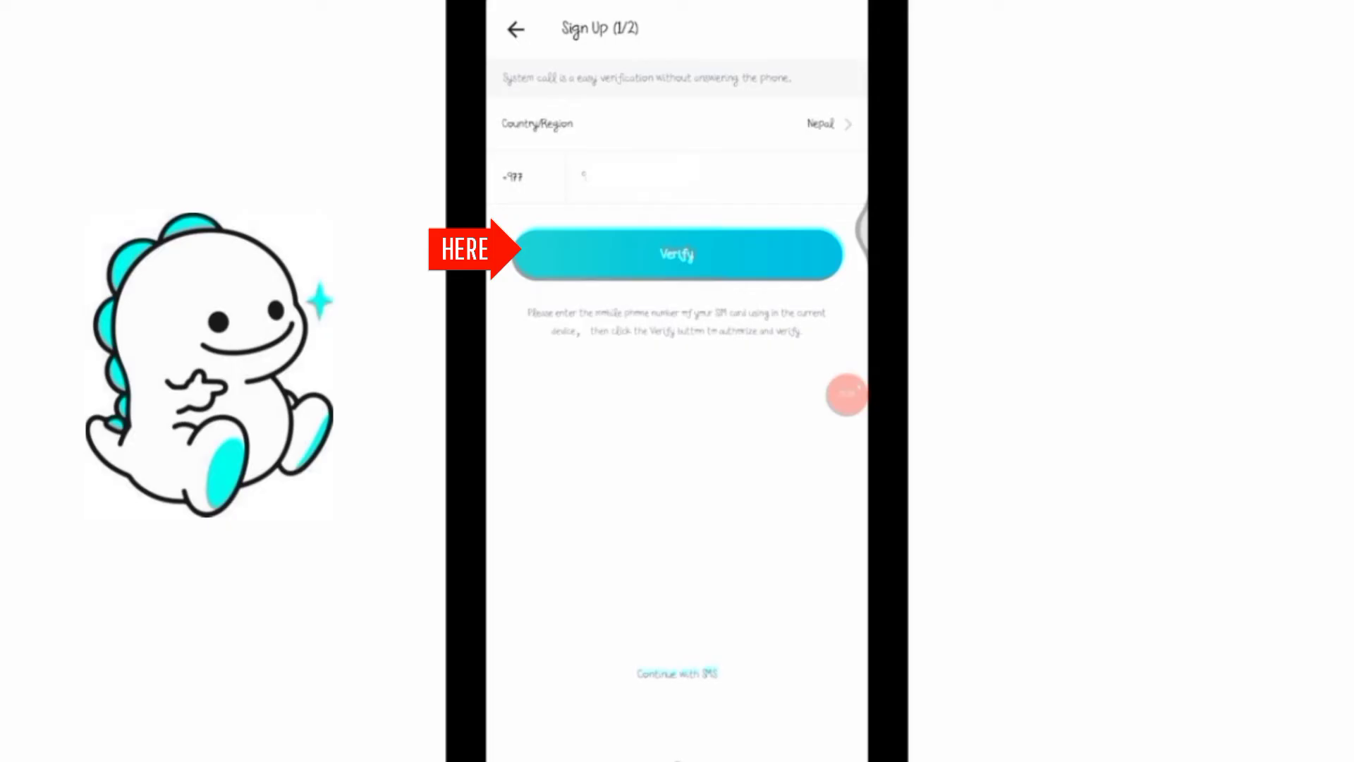
left_click(674, 178)
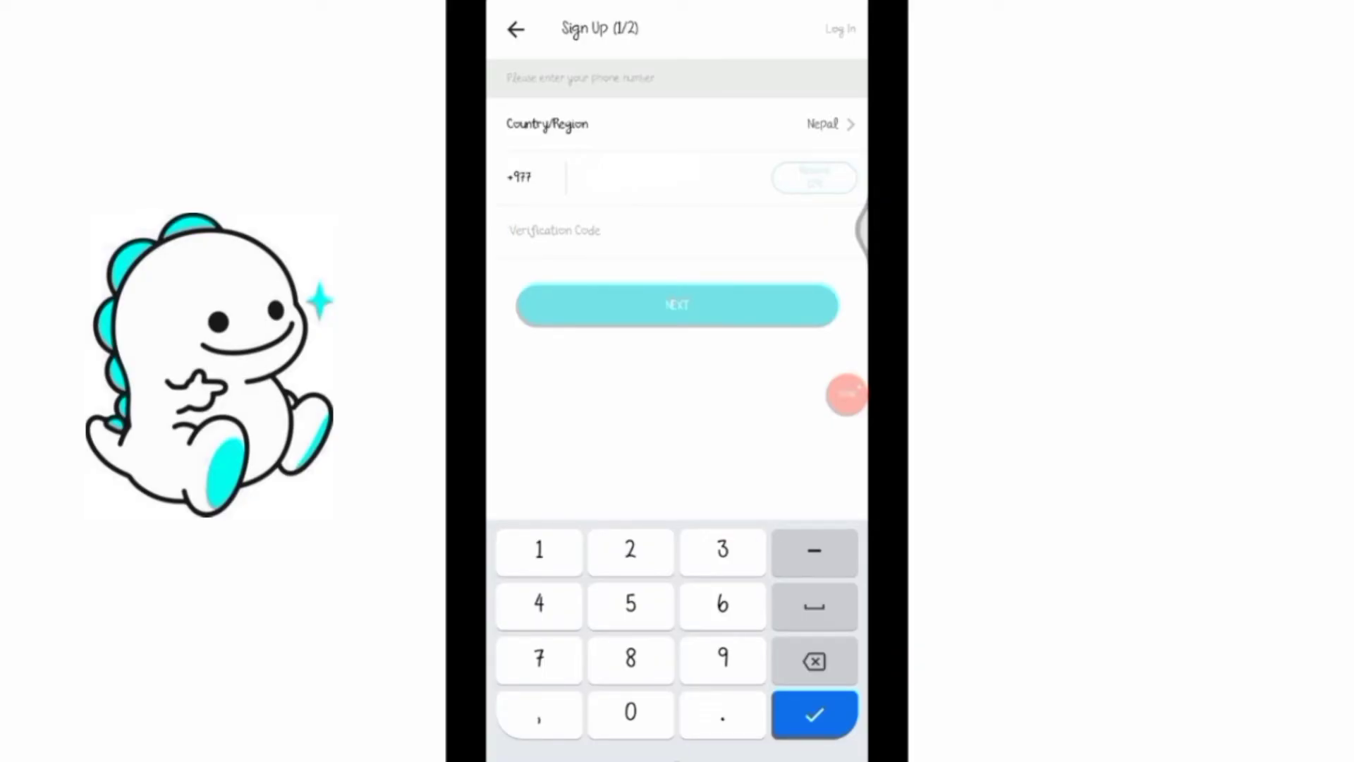
left_click(677, 305)
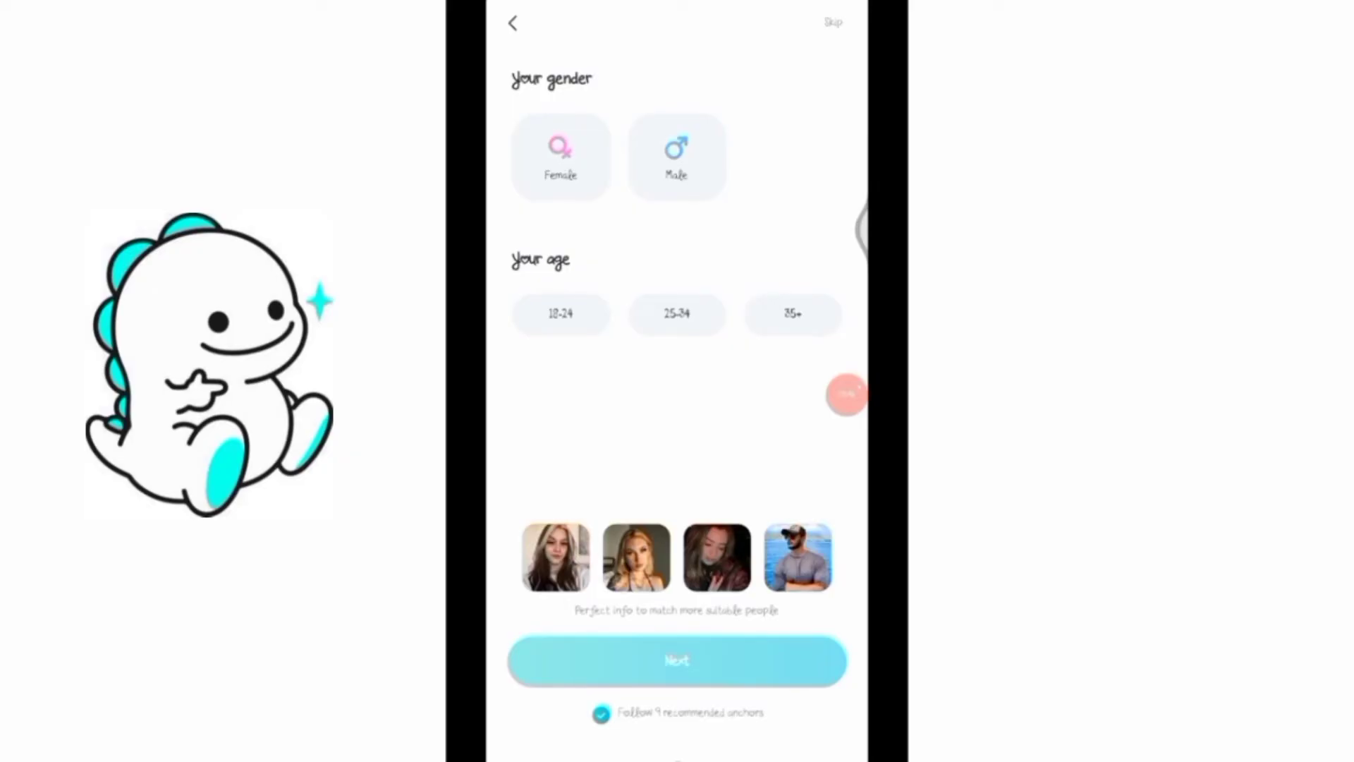
Step: Skip the gender and age questions and finish profile setup to show the user ID
left_click(677, 660)
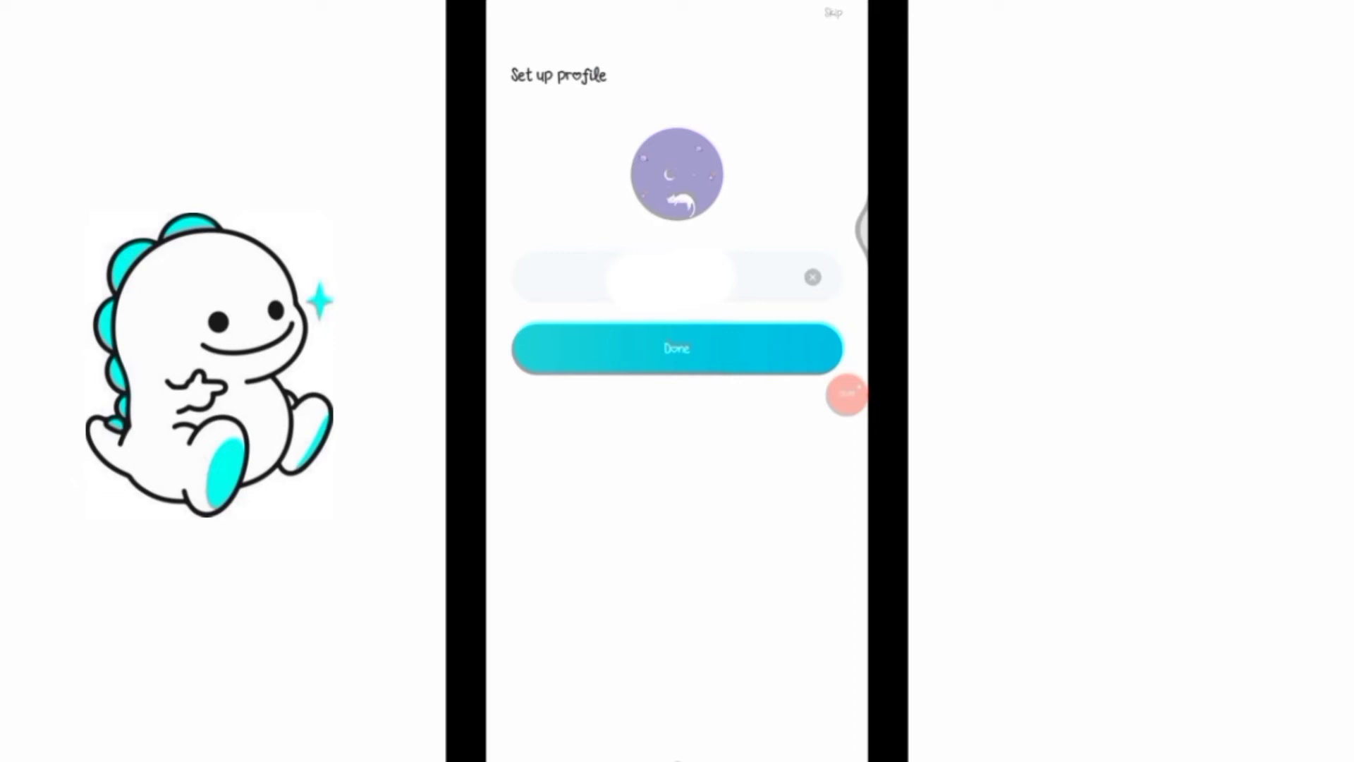
left_click(676, 348)
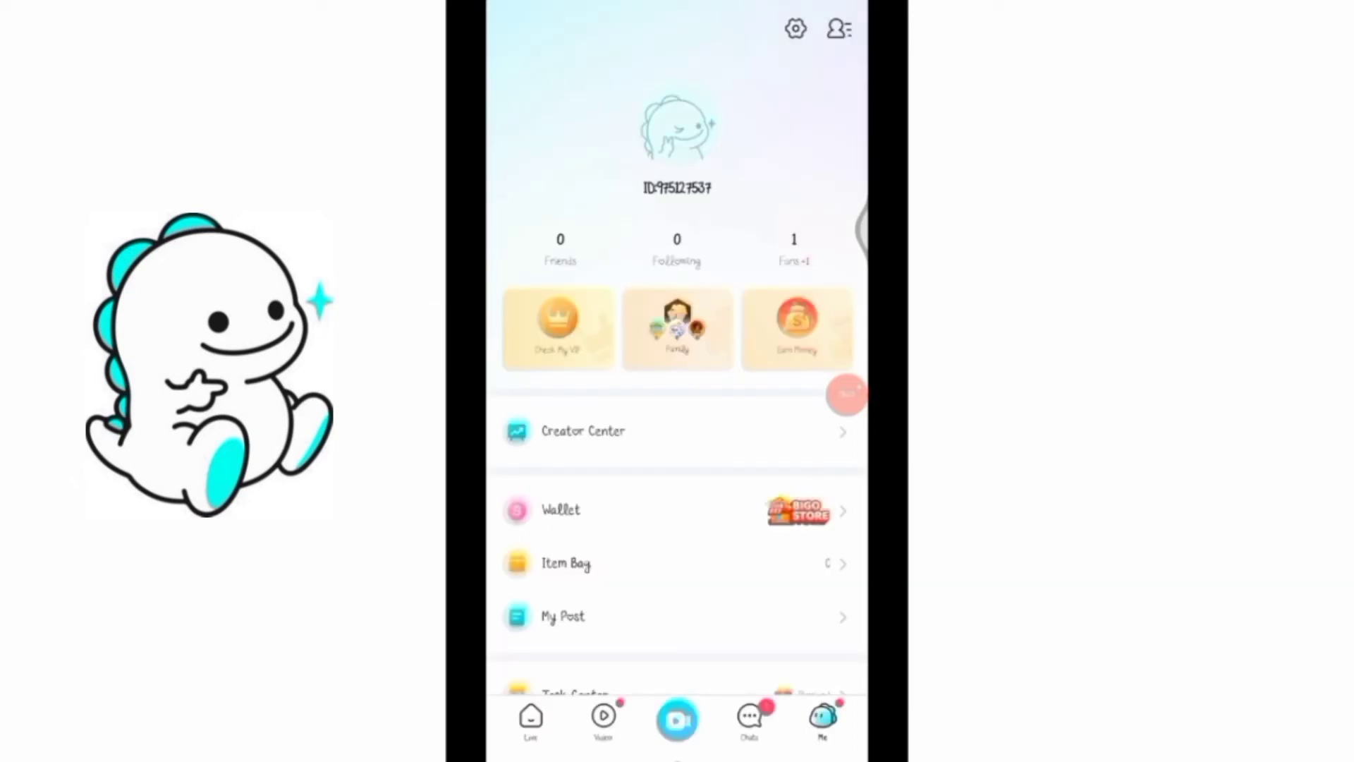